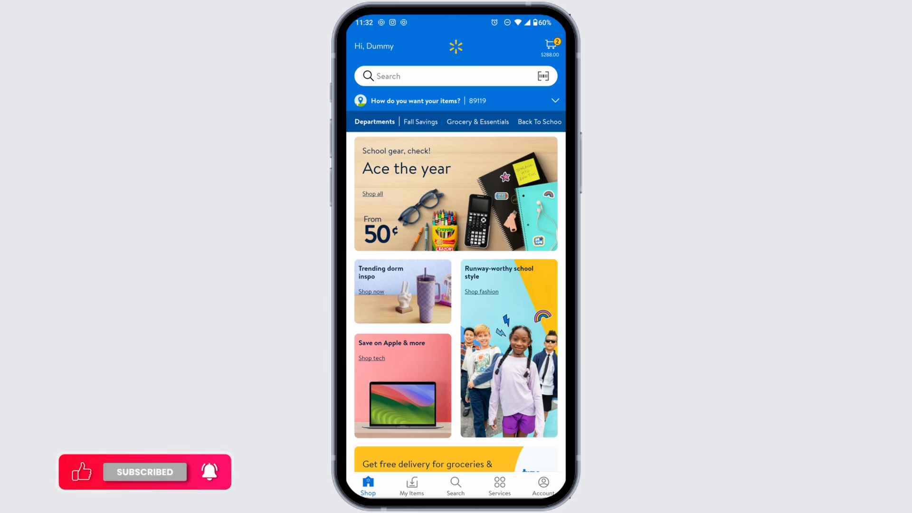
Reach the Wallet payment methods from Account via the settings gear
left_click(542, 485)
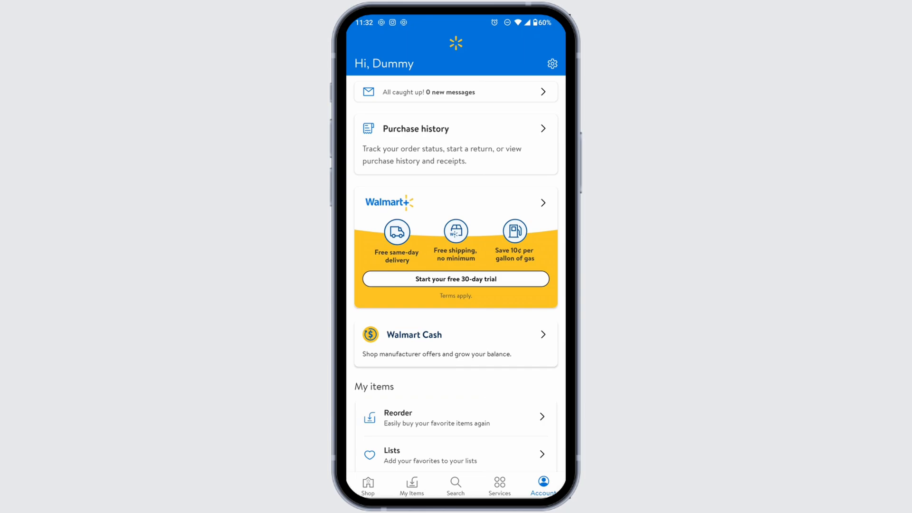
left_click(551, 64)
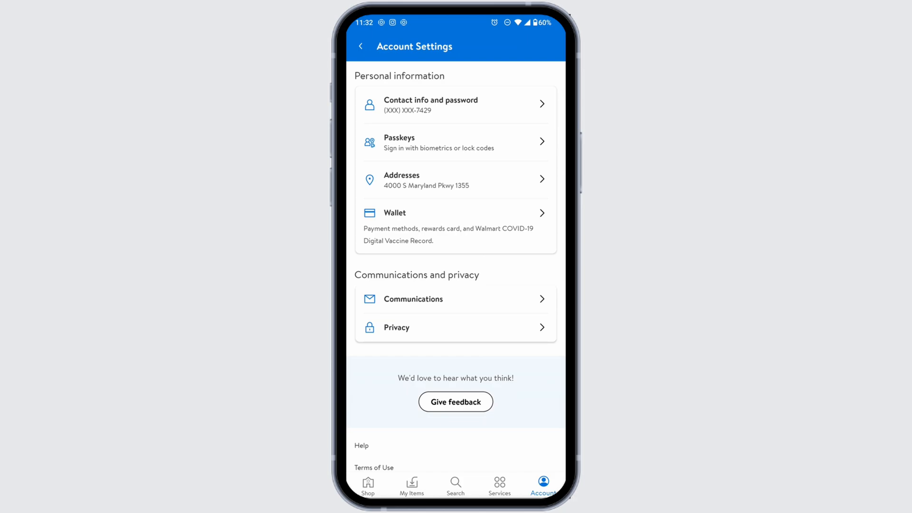
left_click(455, 212)
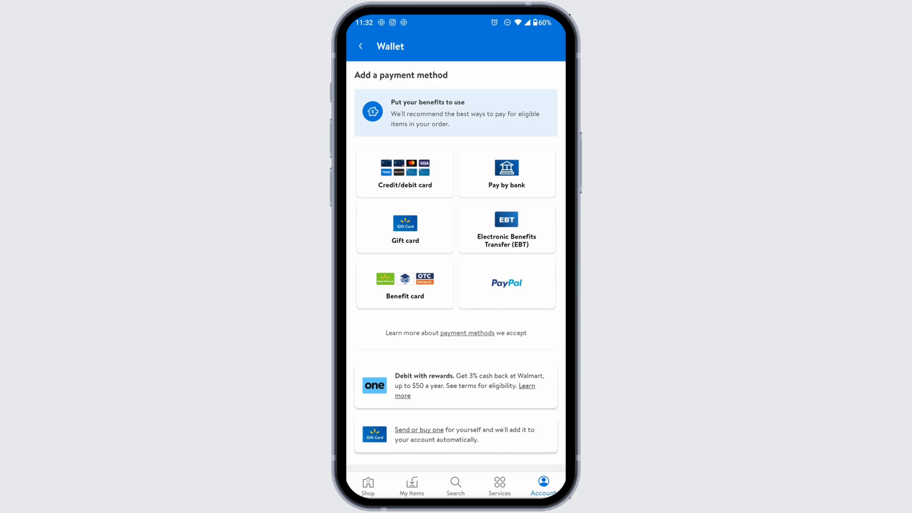
Choose the Credit/debit card option to start a new card
left_click(405, 173)
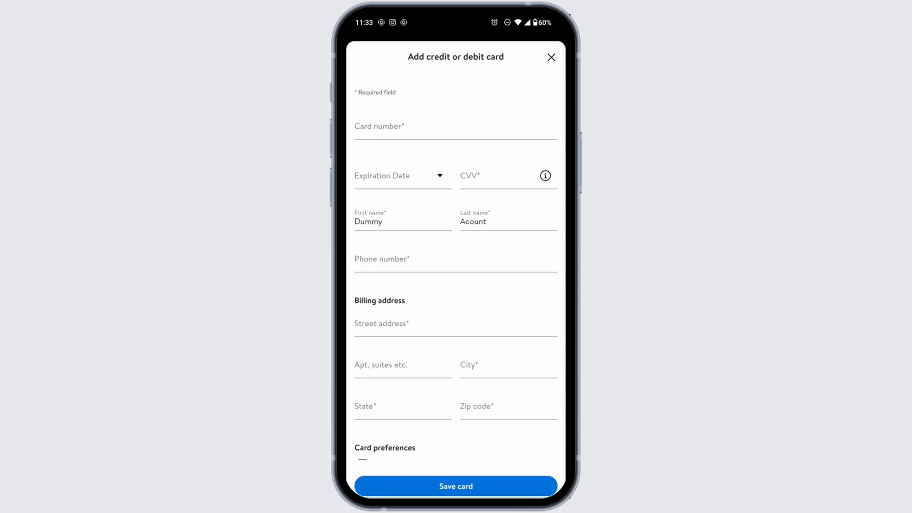
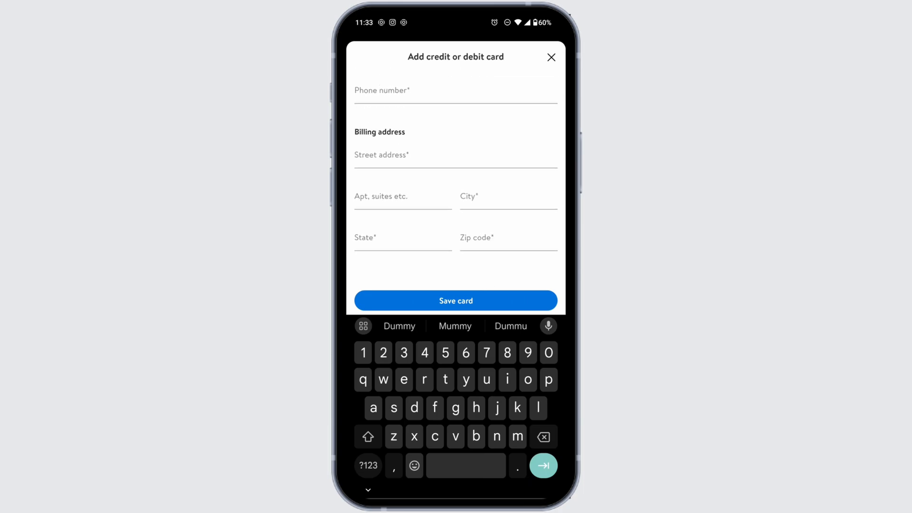
scroll("down", 3)
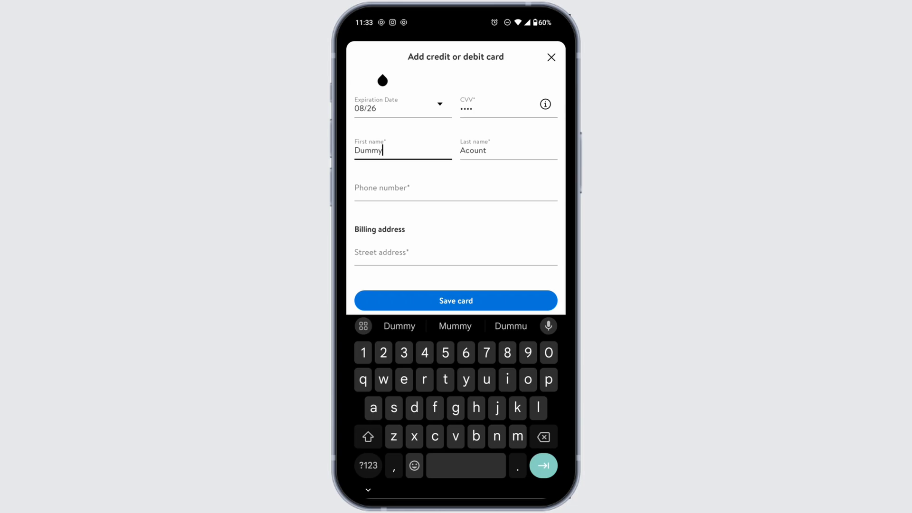
scroll("down", 3)
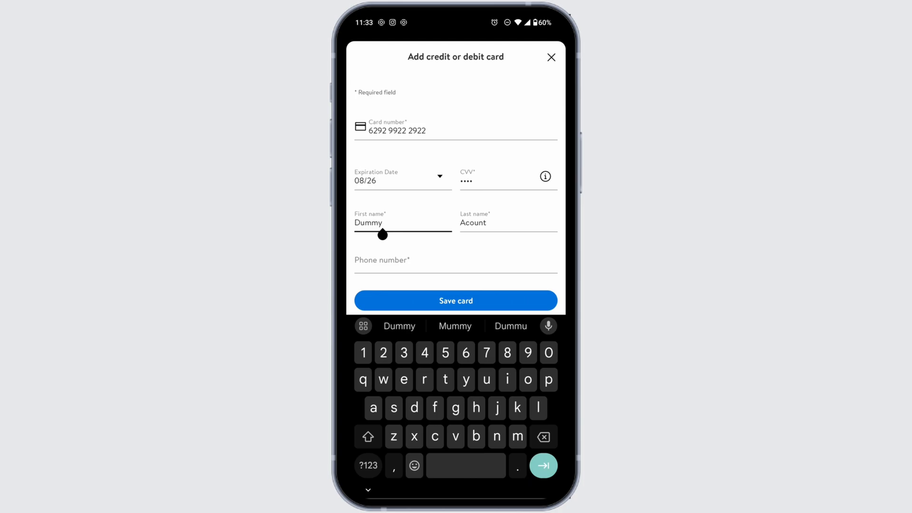
left_click(550, 57)
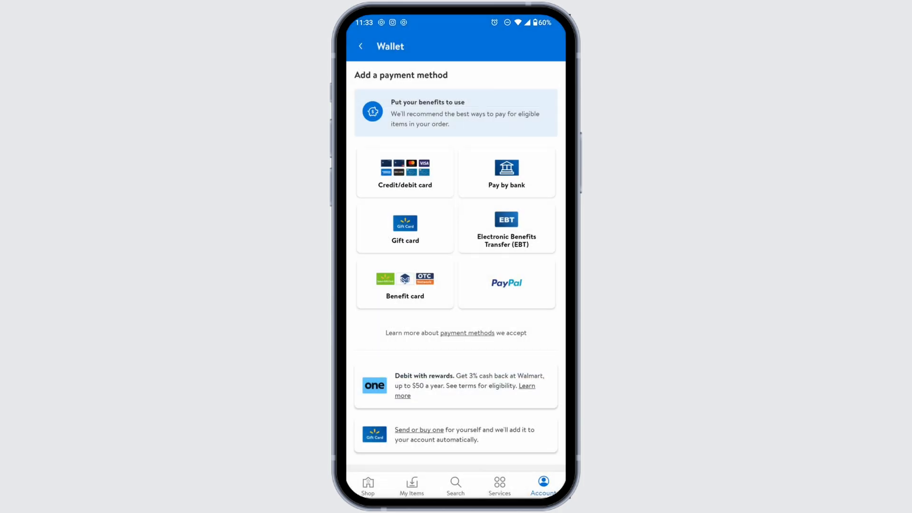